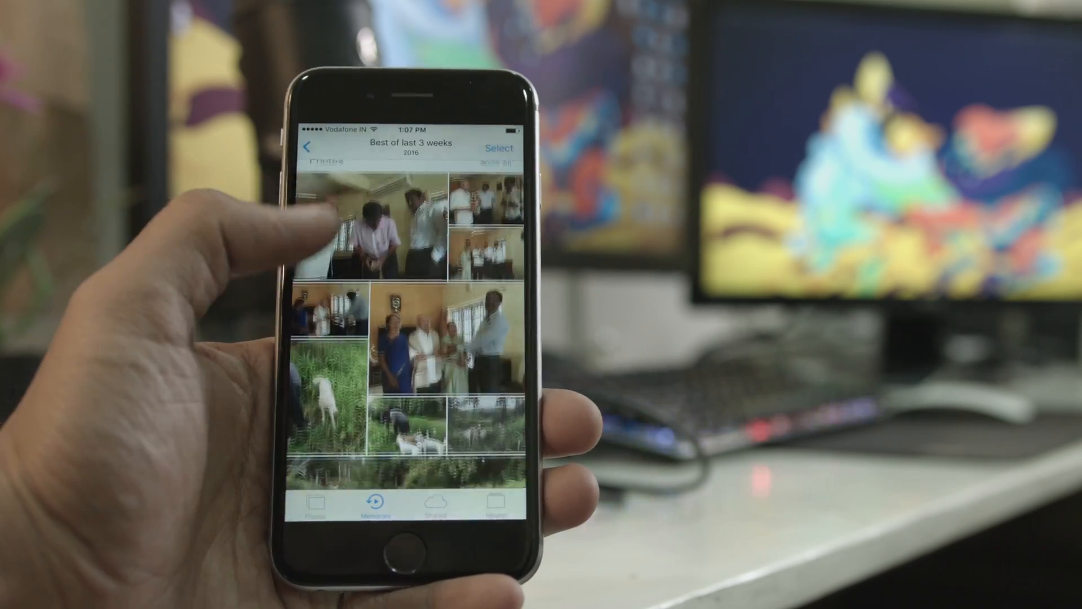
Return to Memories, go to the Photos library, and peek at a Bhor lake photo.
{"action": "scroll", "scroll_direction": "down", "scroll_amount": 3}
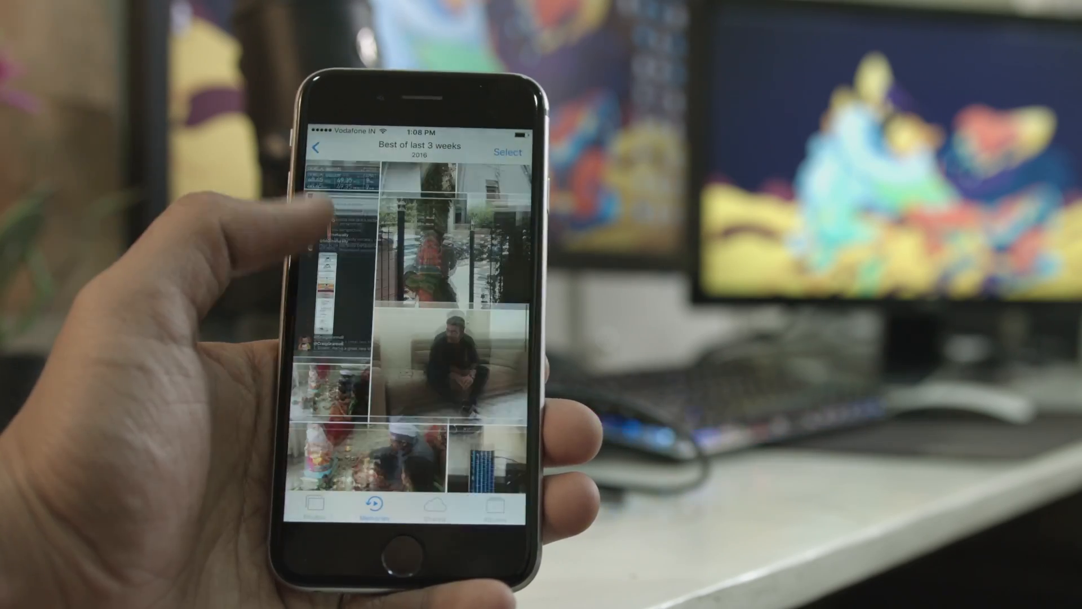
{"action": "left_click", "coordinate": [316, 148]}
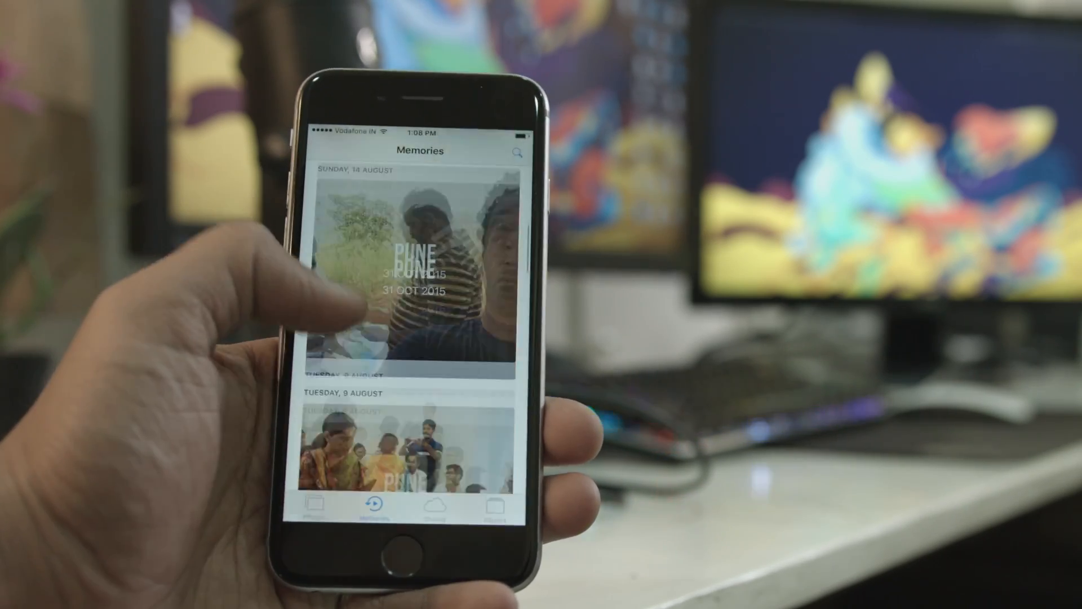
{"action": "scroll", "scroll_direction": "down", "scroll_amount": 3}
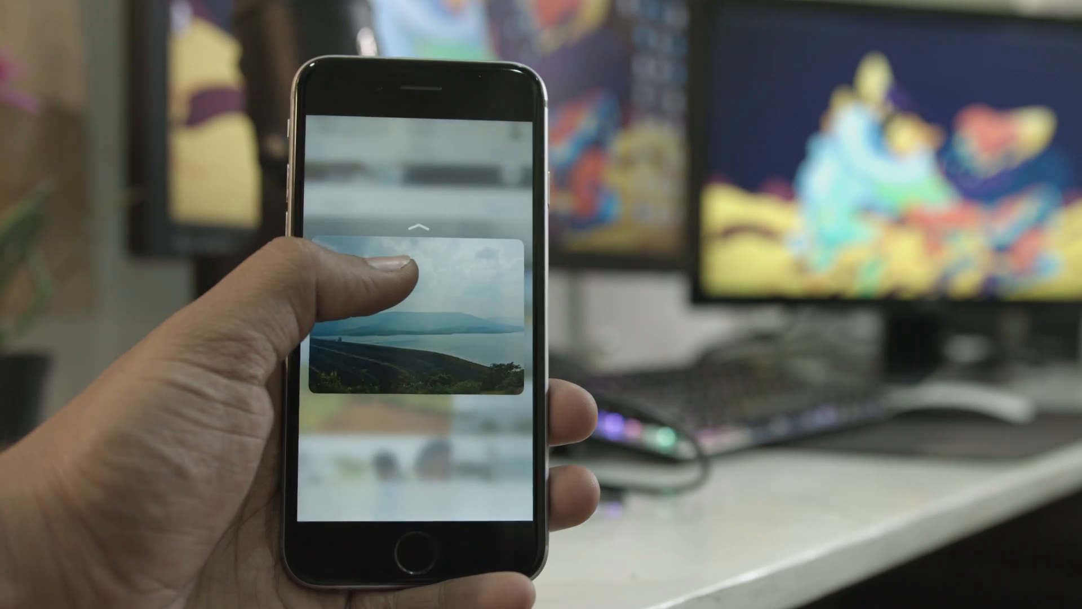
{"action": "left_click", "coordinate": [414, 310]}
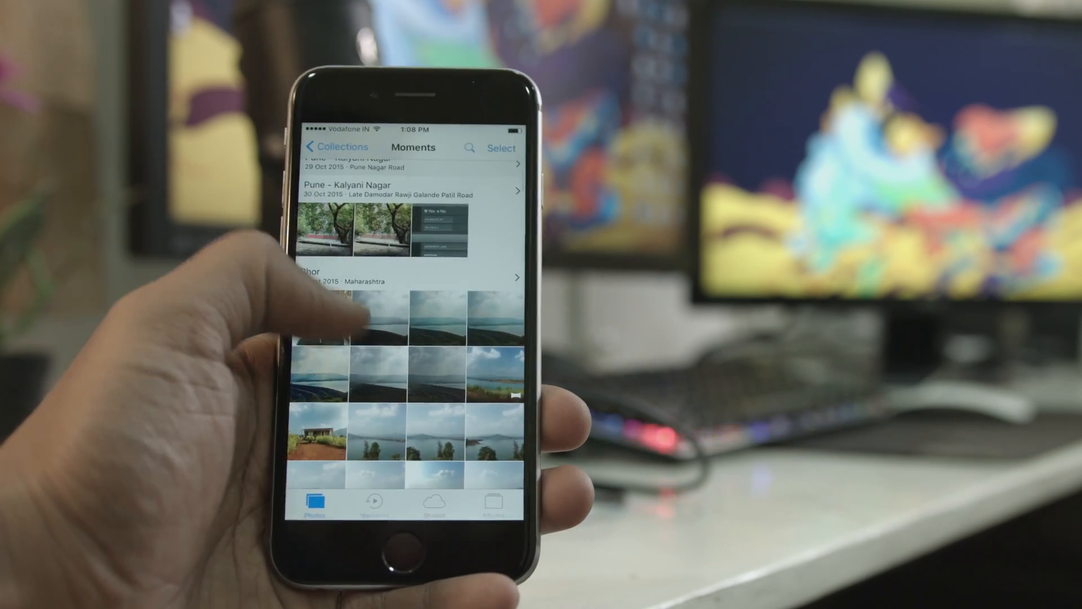
Open the Pune 31 Oct 2015 memory and show all its photos.
{"action": "left_click", "coordinate": [373, 502]}
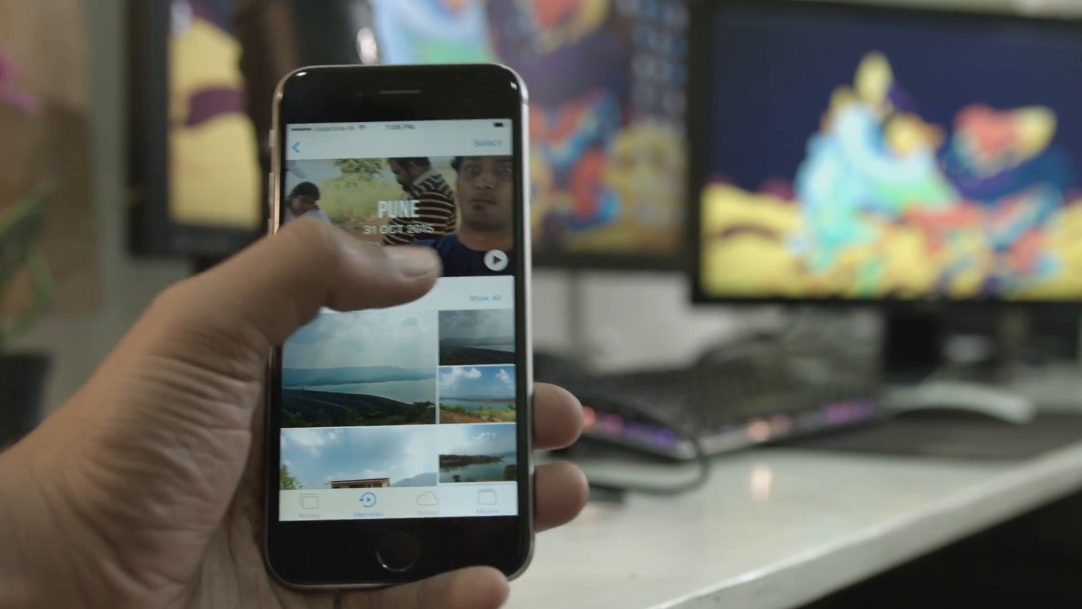
{"action": "left_click", "coordinate": [493, 260]}
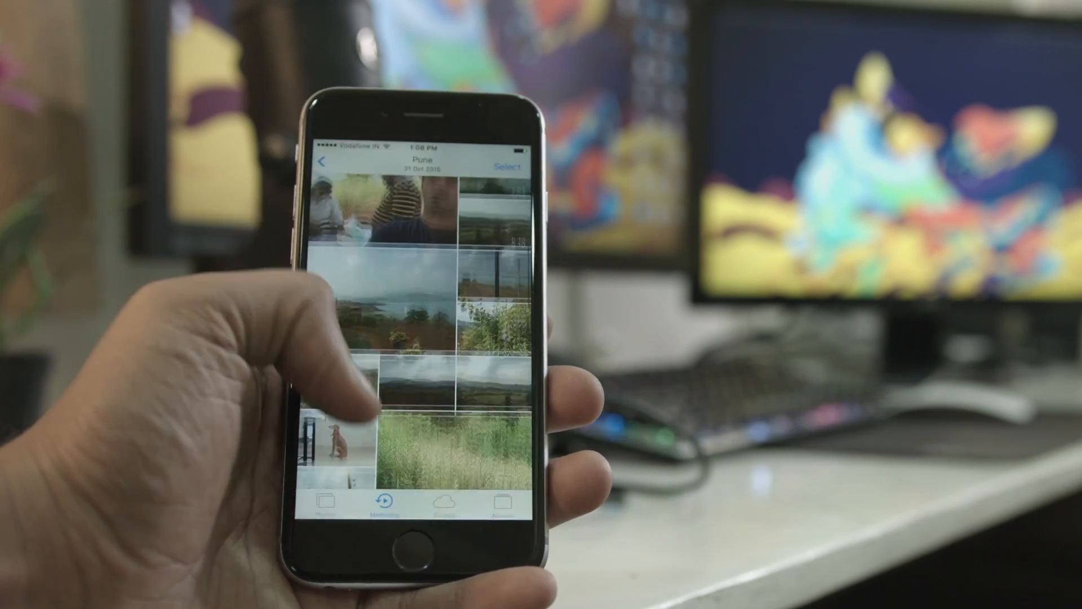
Back out to Memories and briefly open the Best of Last 4 Weeks 2016 memory.
{"action": "left_click", "coordinate": [378, 497]}
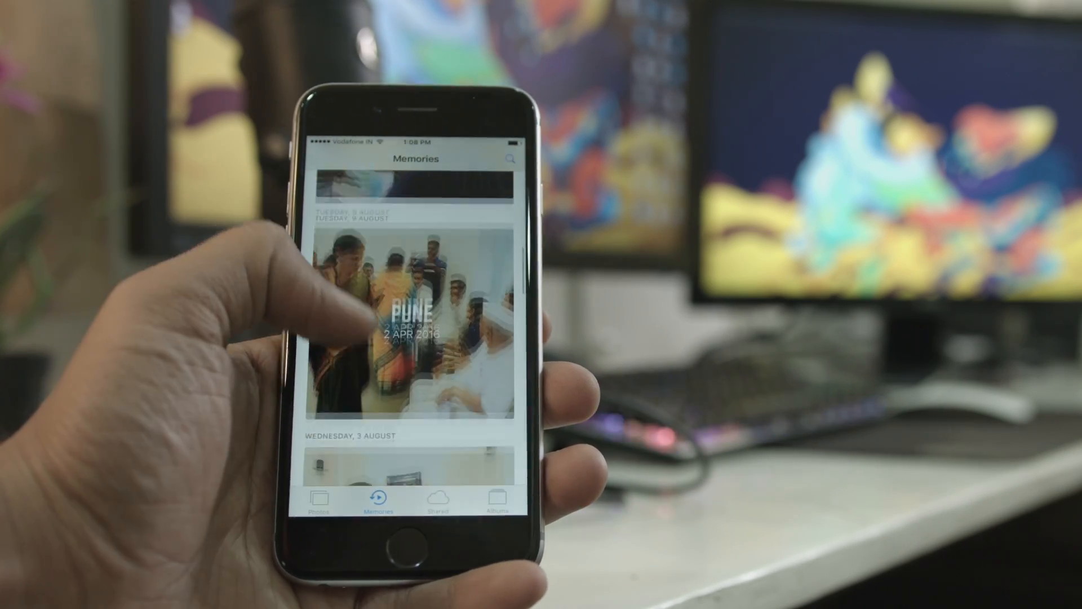
{"action": "scroll", "scroll_direction": "down", "scroll_amount": 3}
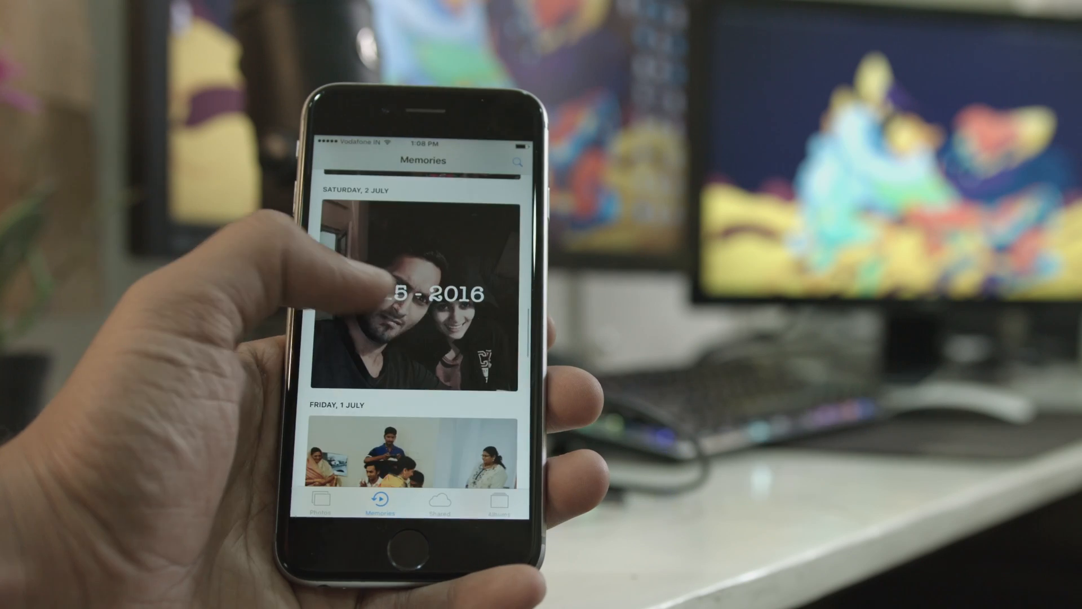
{"action": "left_click", "coordinate": [421, 303]}
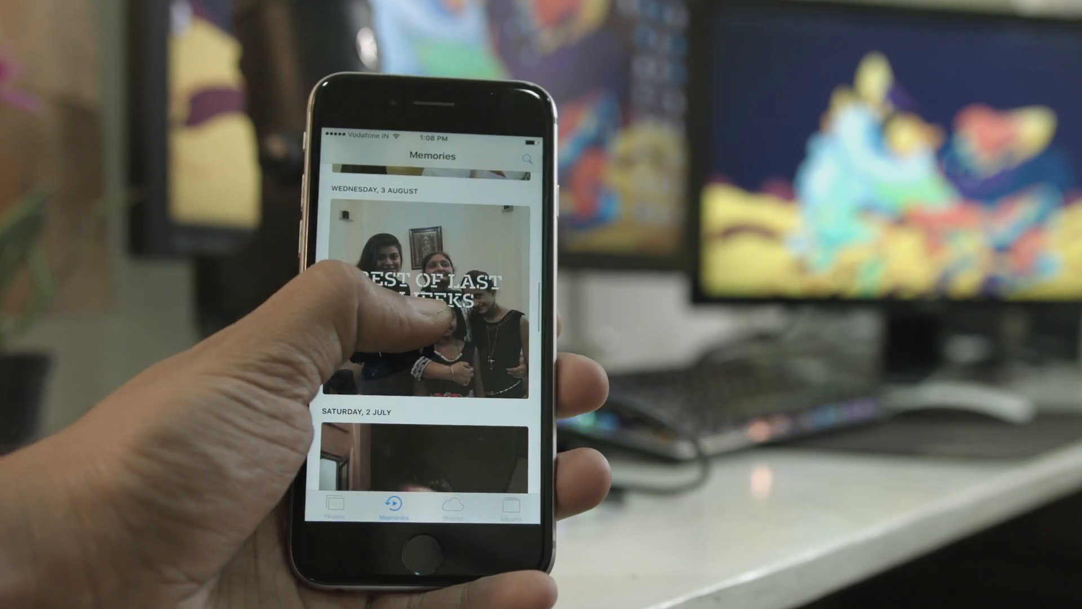
{"action": "left_click", "coordinate": [428, 304]}
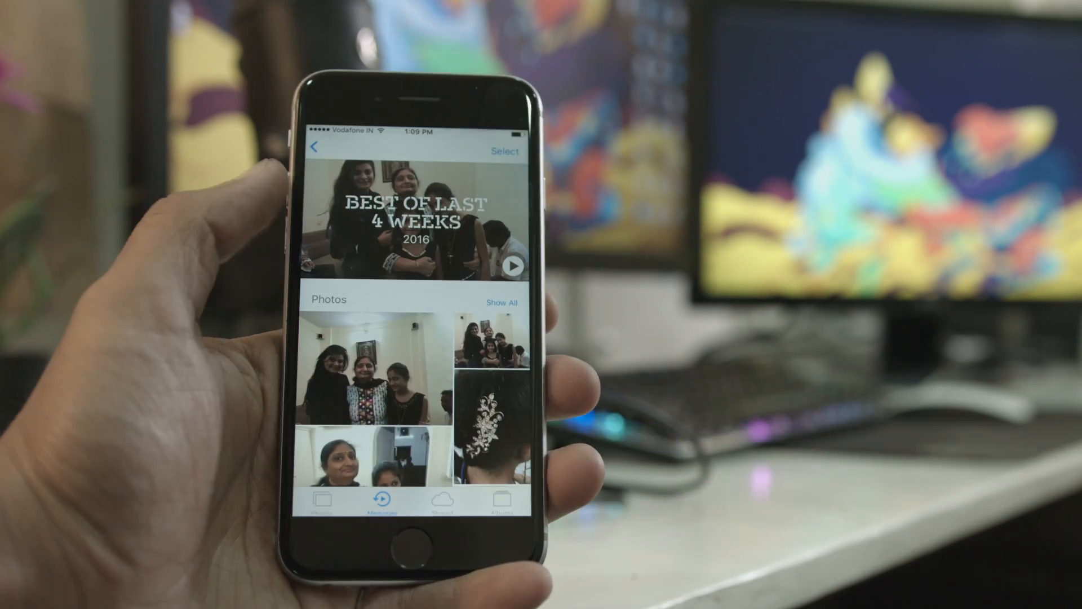
{"action": "scroll", "scroll_direction": "down", "scroll_amount": 3}
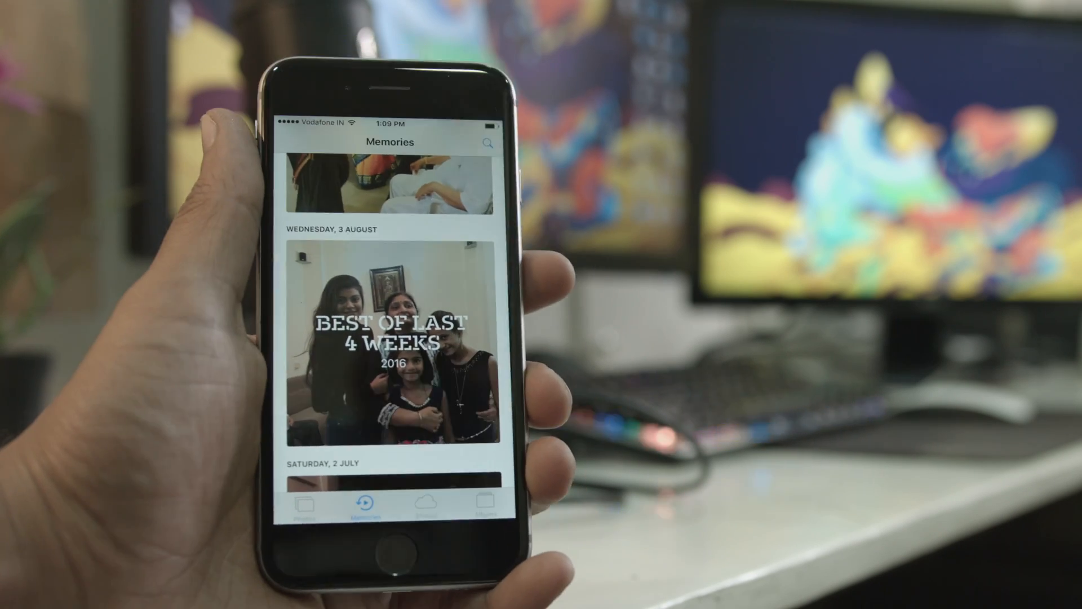
Search the library and open the Lake category showing 47 matching photos.
{"action": "left_click", "coordinate": [487, 142]}
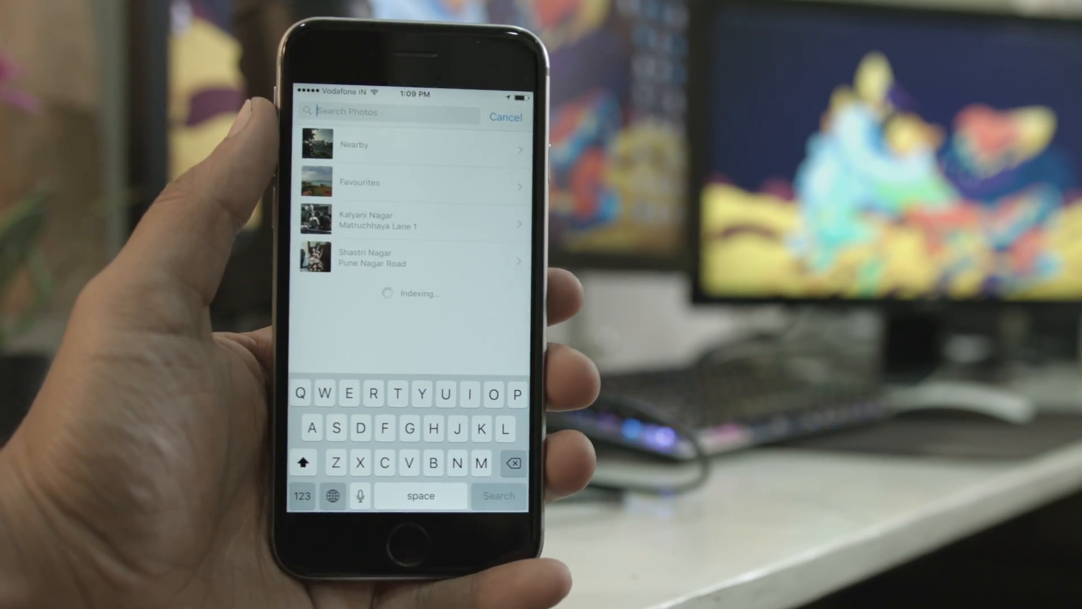
{"action": "type", "text": "V"}
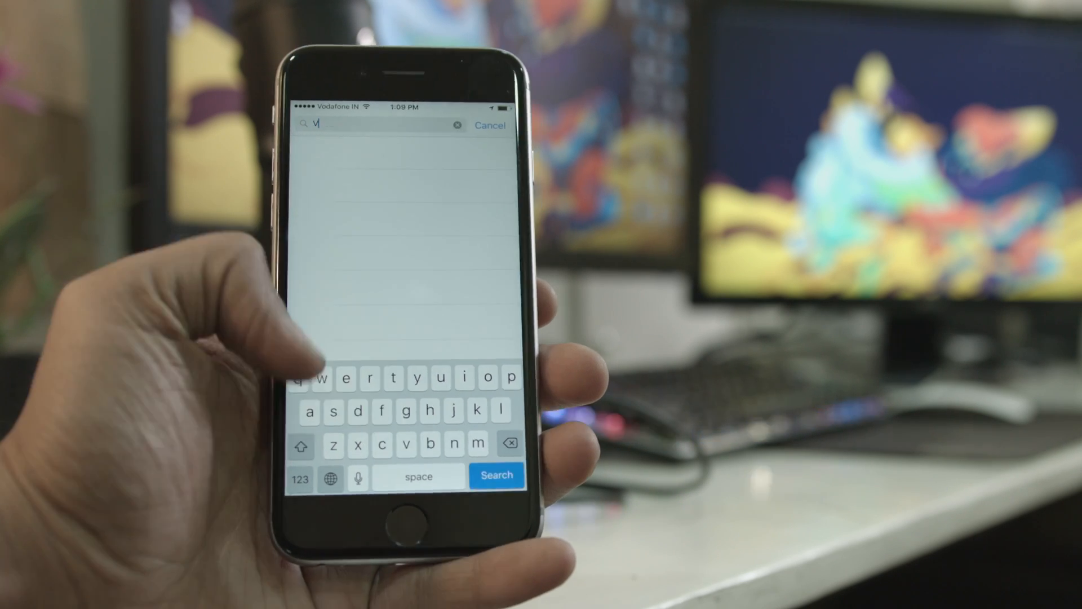
{"action": "type", "text": "ake"}
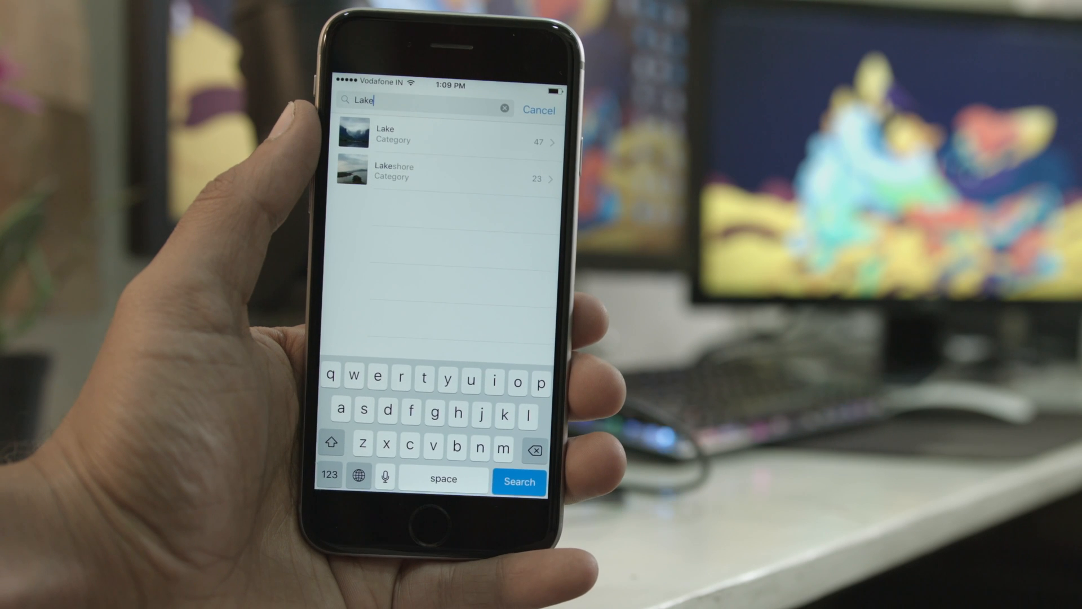
{"action": "left_click", "coordinate": [445, 134]}
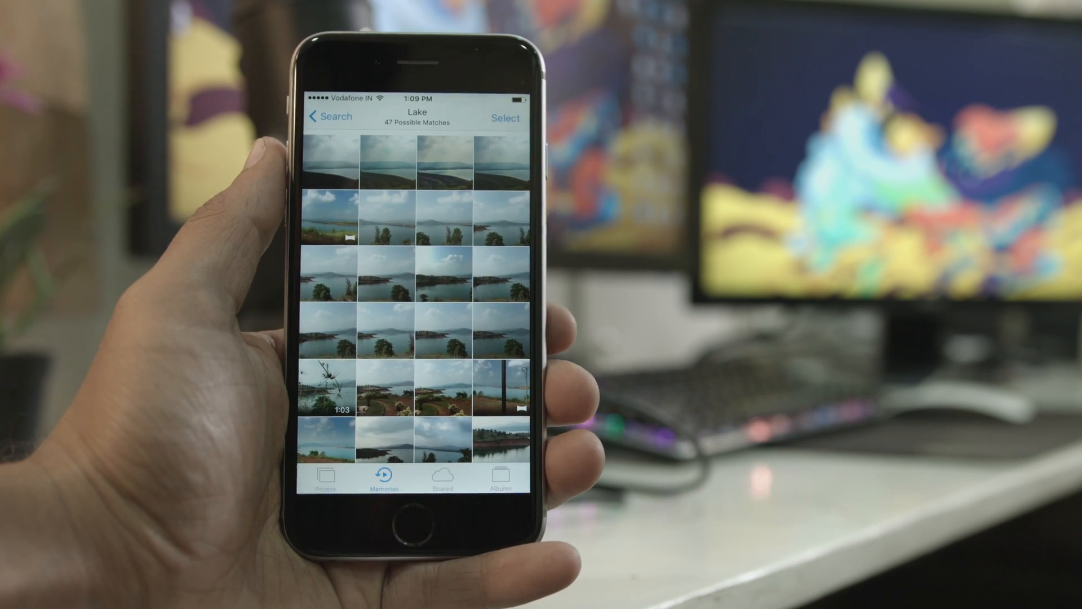